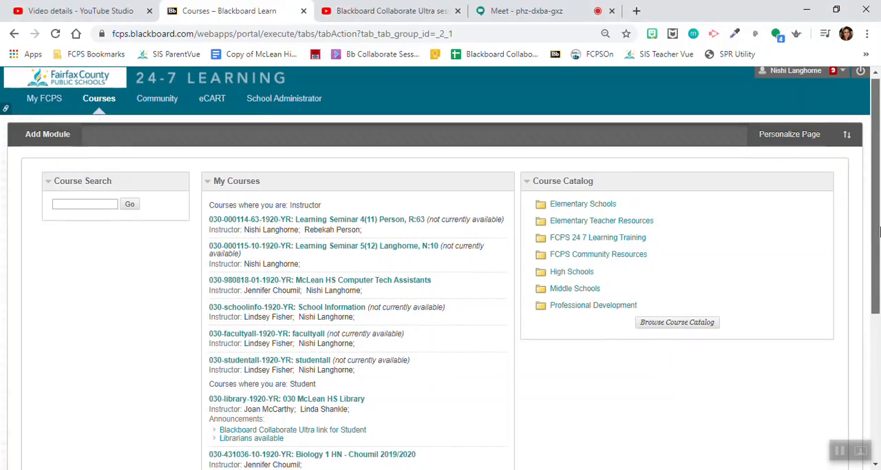
Open the Biology 1 HN - Choumil 2019/2020 course from the My Courses module
scroll(down, 3)
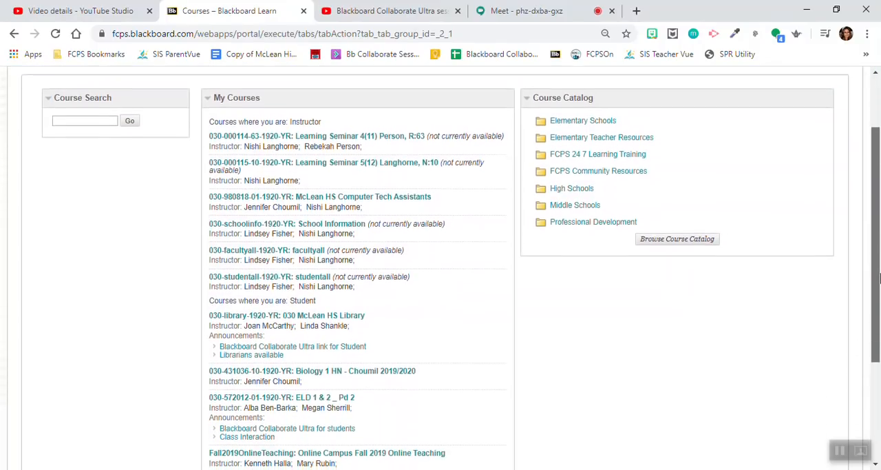
scroll(down, 3)
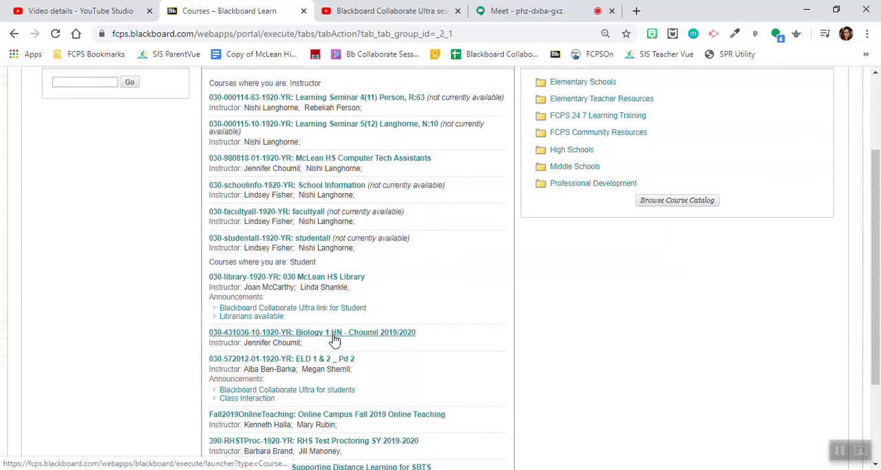
click(311, 332)
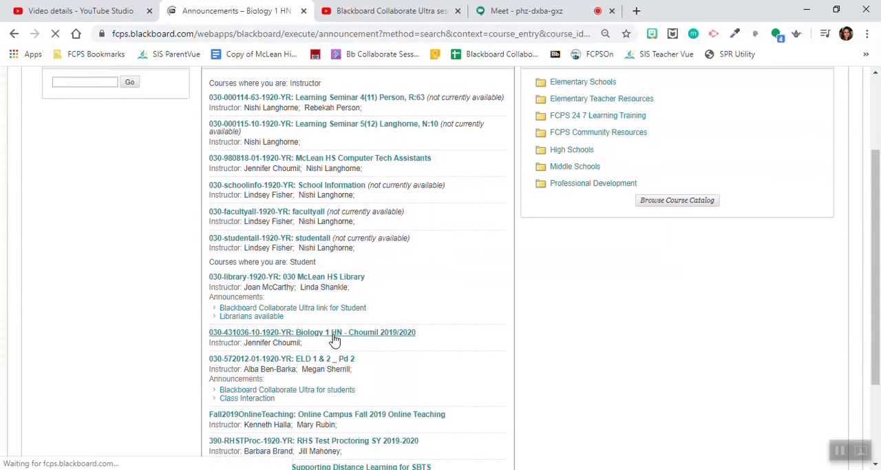
Open the course's Collaborate Ultra page listing the course room, Test Session and recurring session
click(312, 332)
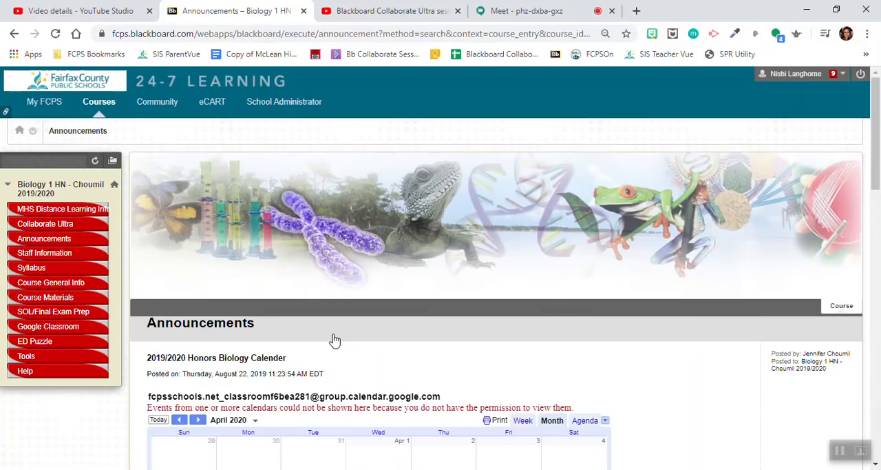
scroll(down, 3)
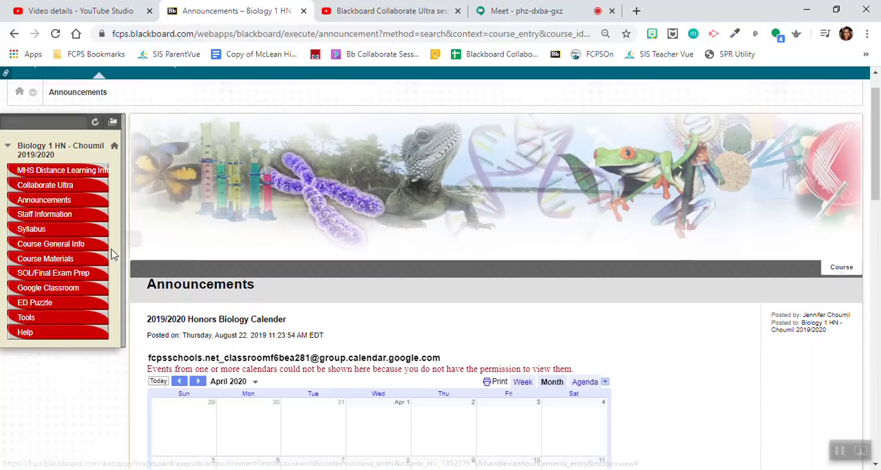
mouse_move(44, 184)
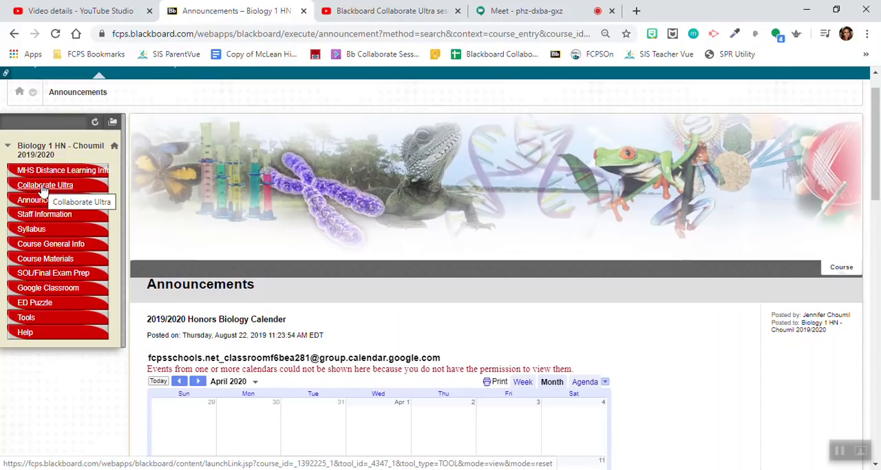
click(44, 185)
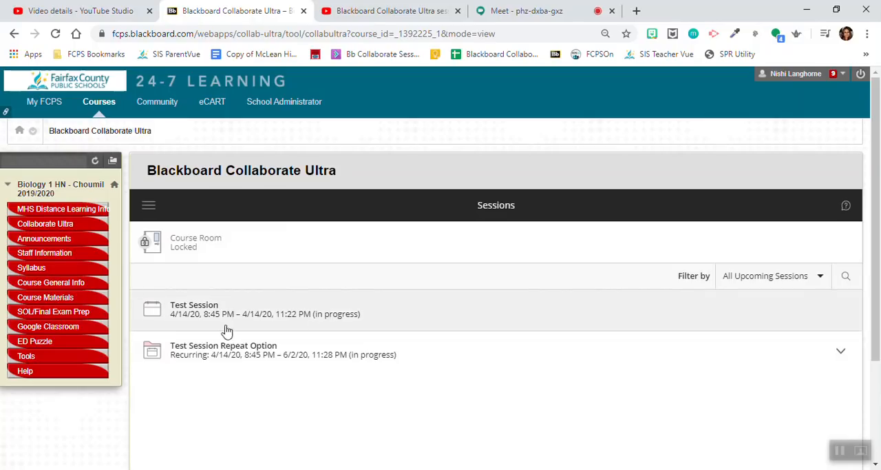
mouse_move(293, 329)
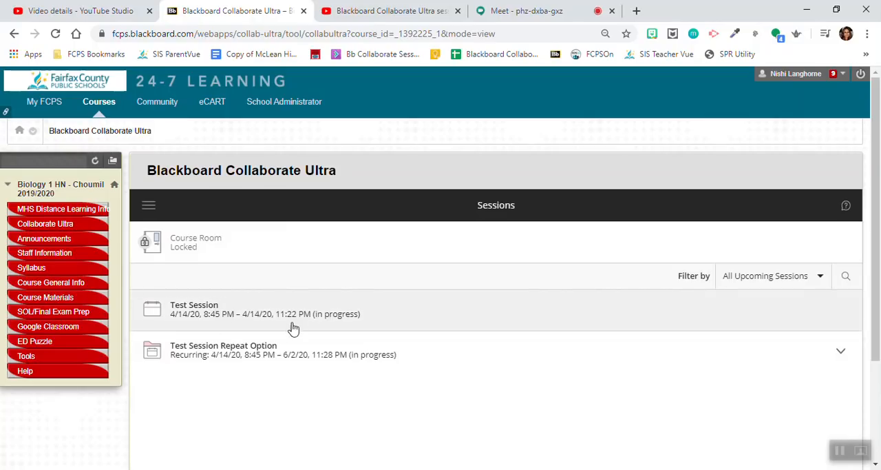
Join the in-progress Test Session from its details panel, reaching the Collaborate room welcome screen
click(193, 309)
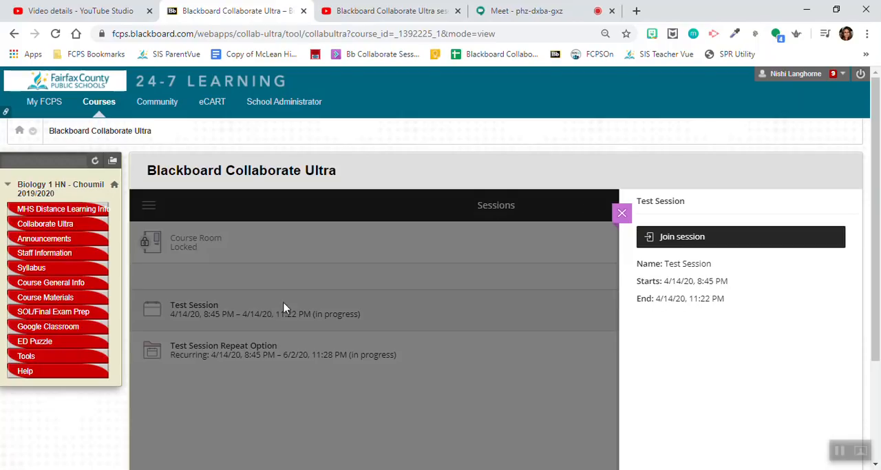
mouse_move(664, 237)
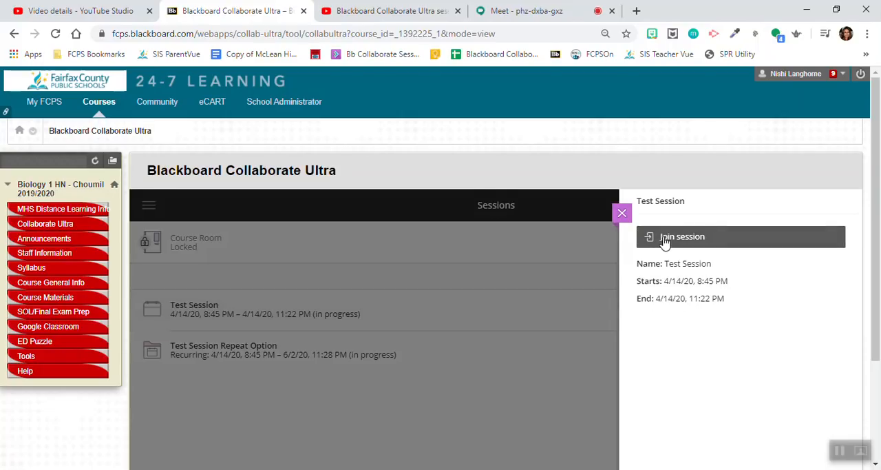
click(681, 237)
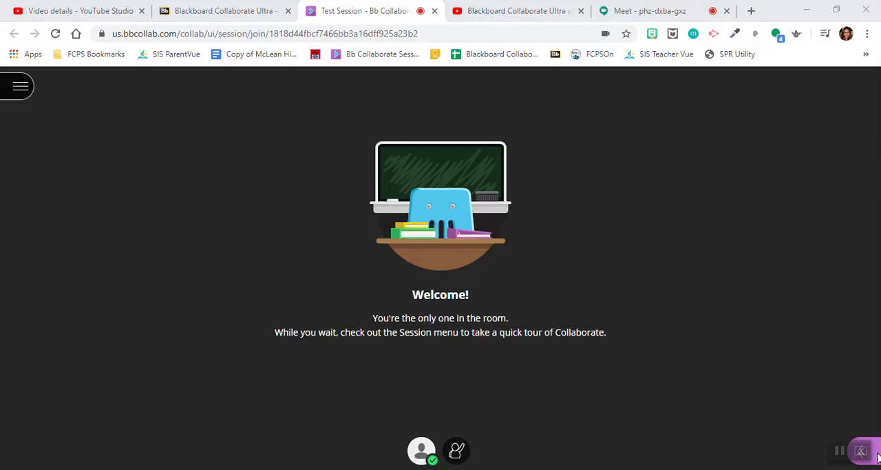
mouse_move(863, 450)
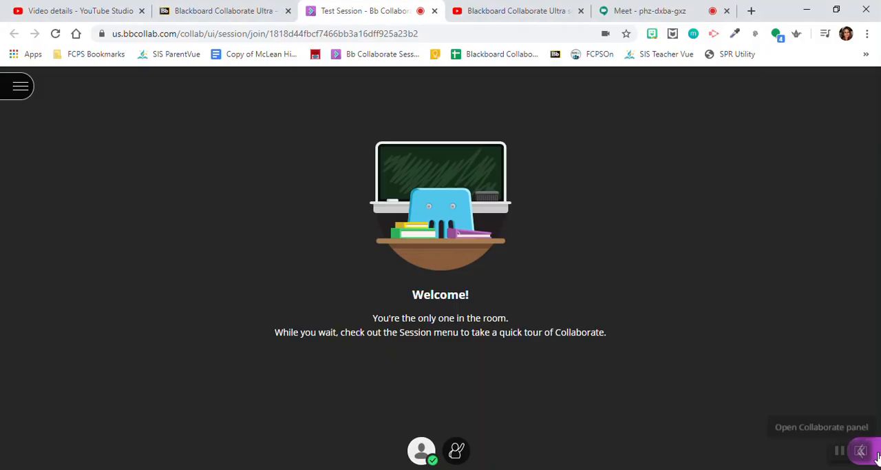
Show the Collaborate side panel on the Everyone chat, which reports chat is off
click(860, 450)
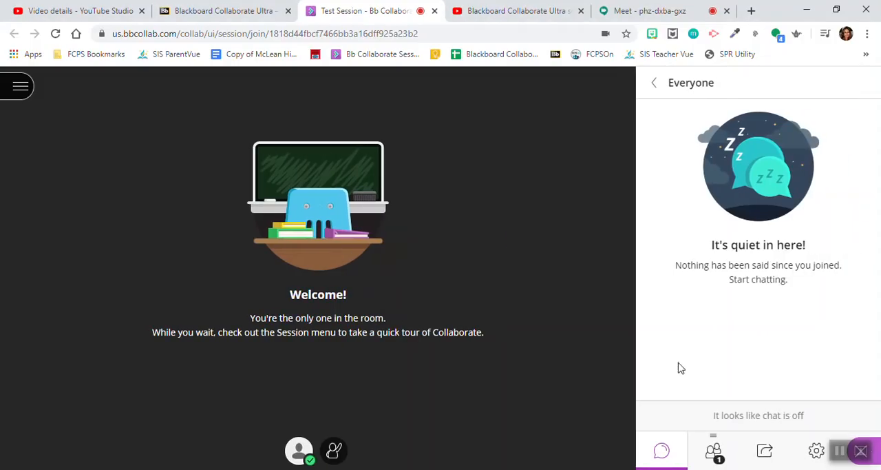
mouse_move(622, 425)
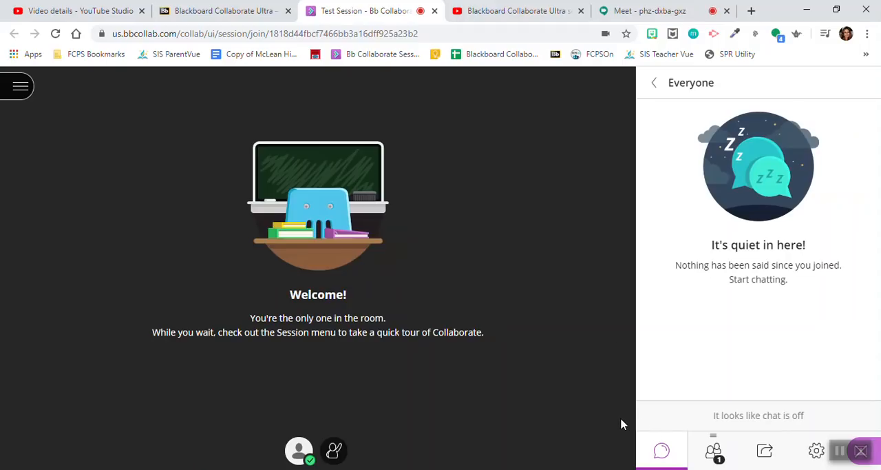
mouse_move(366, 430)
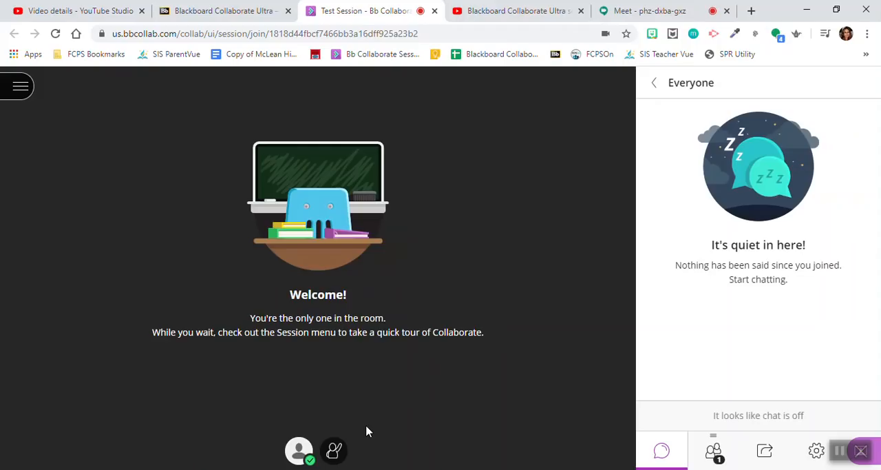
mouse_move(460, 303)
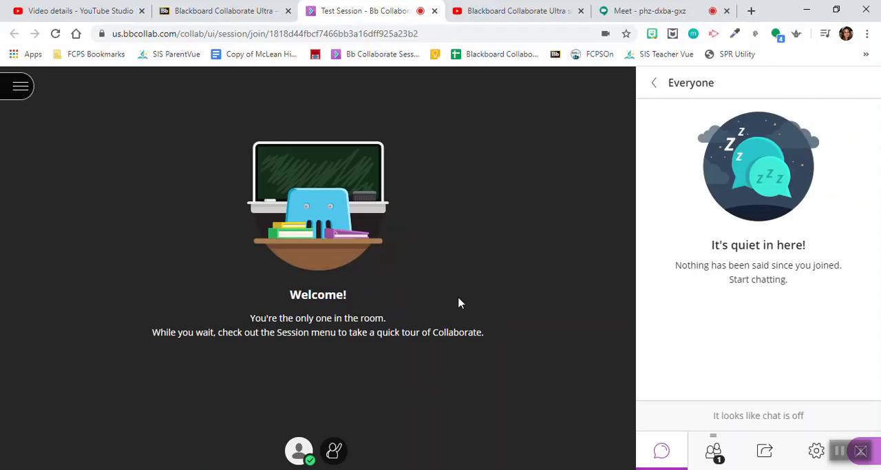
mouse_move(499, 325)
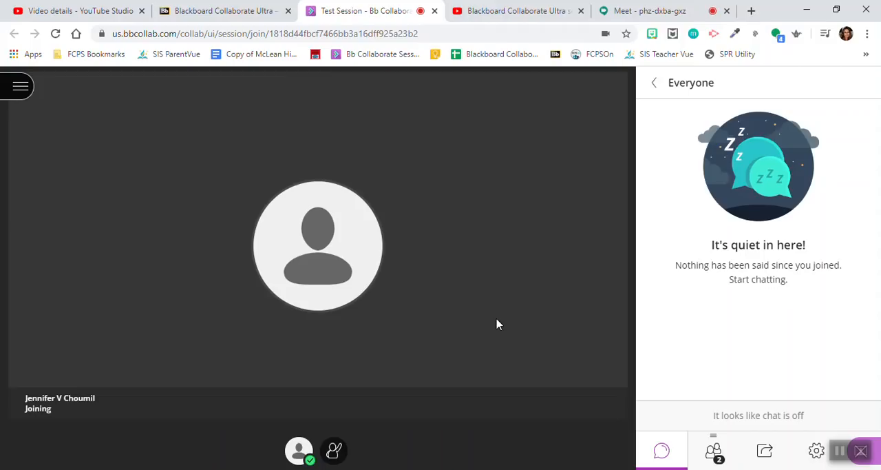
mouse_move(228, 361)
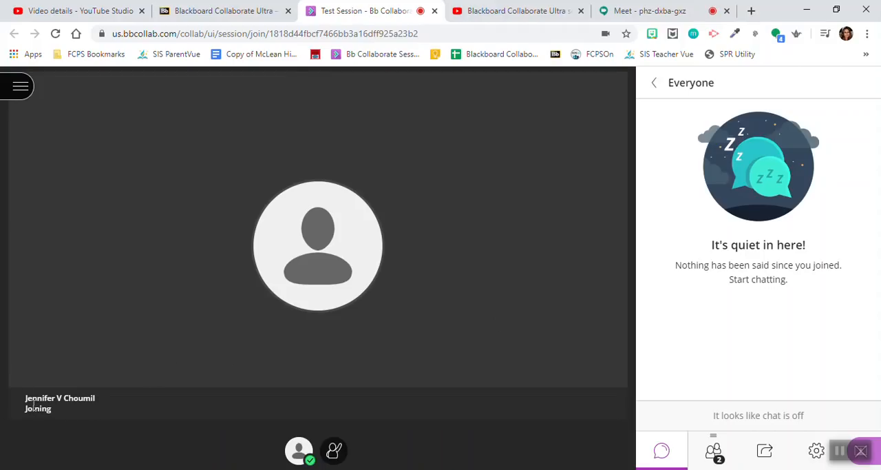
mouse_move(38, 424)
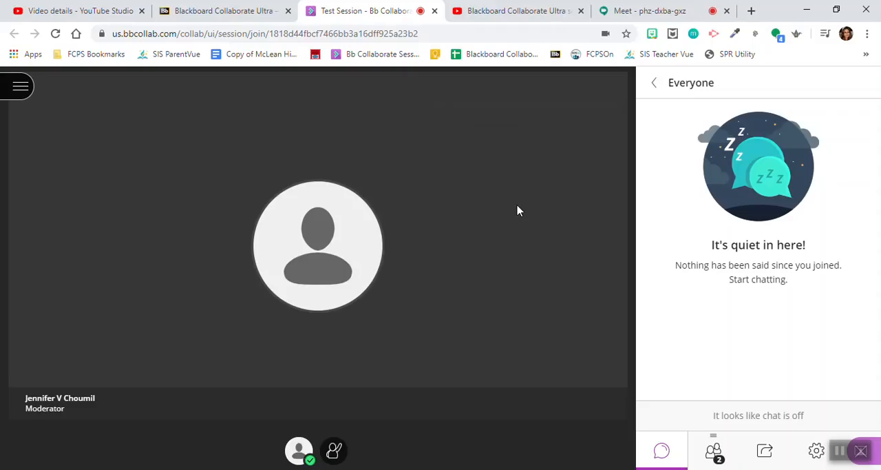
click(299, 450)
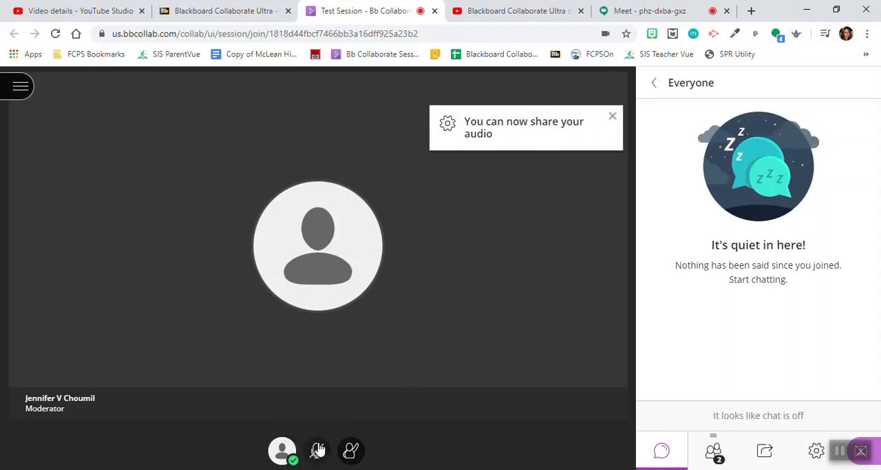
Dismiss the audio and video sharing notices, leaving the enabled chat with its 'Hello' message
click(317, 450)
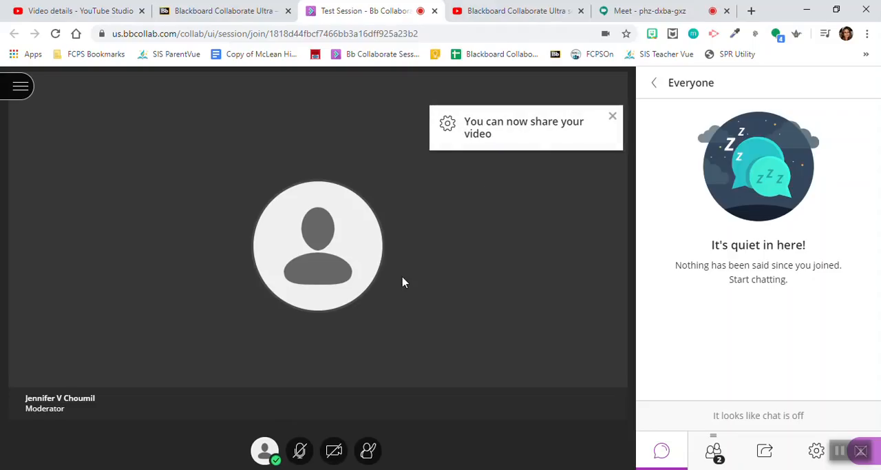
mouse_move(463, 170)
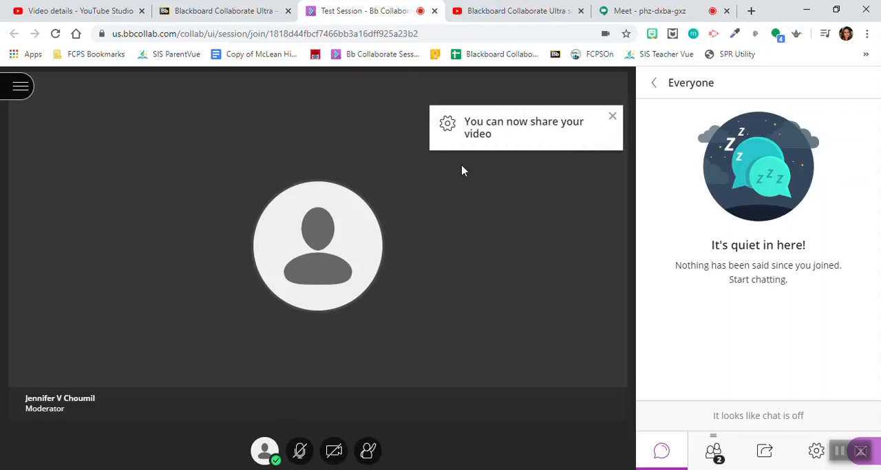
mouse_move(443, 212)
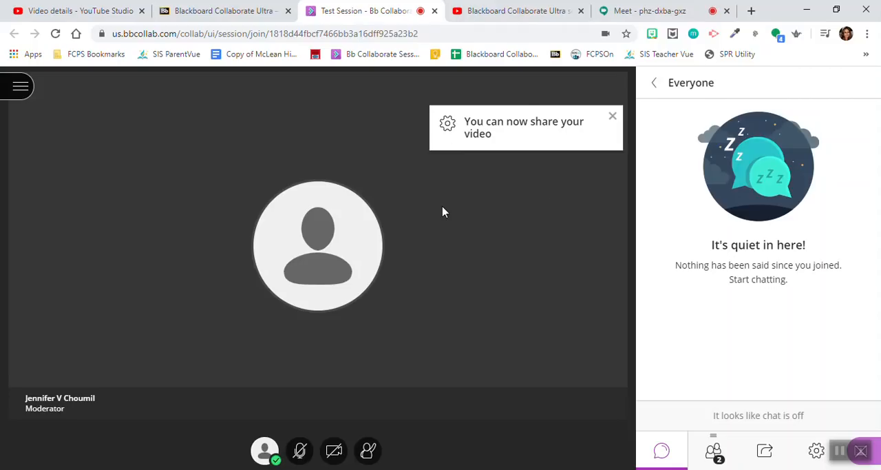
click(612, 116)
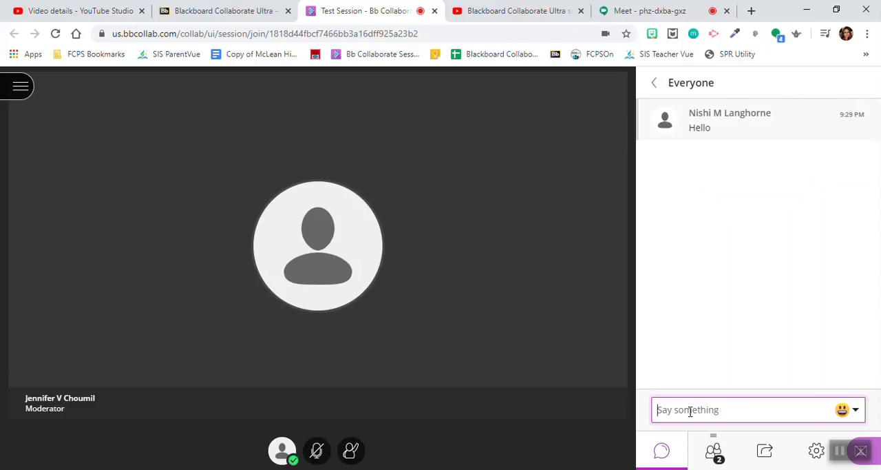
mouse_move(513, 253)
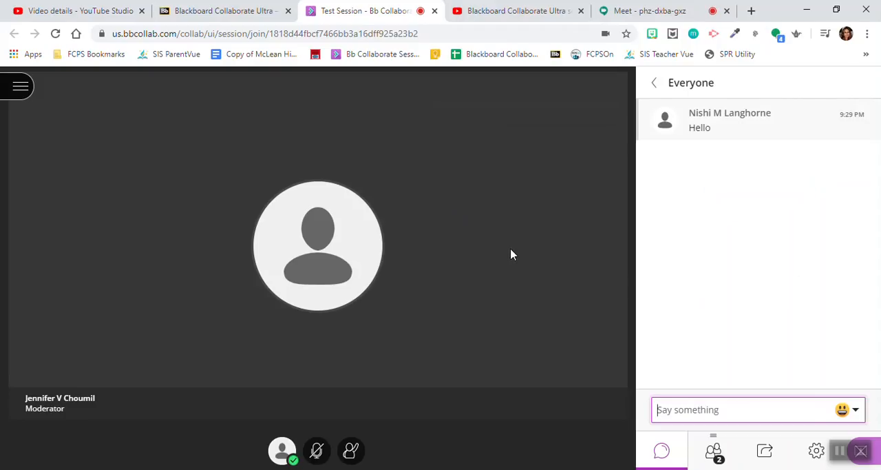
mouse_move(507, 256)
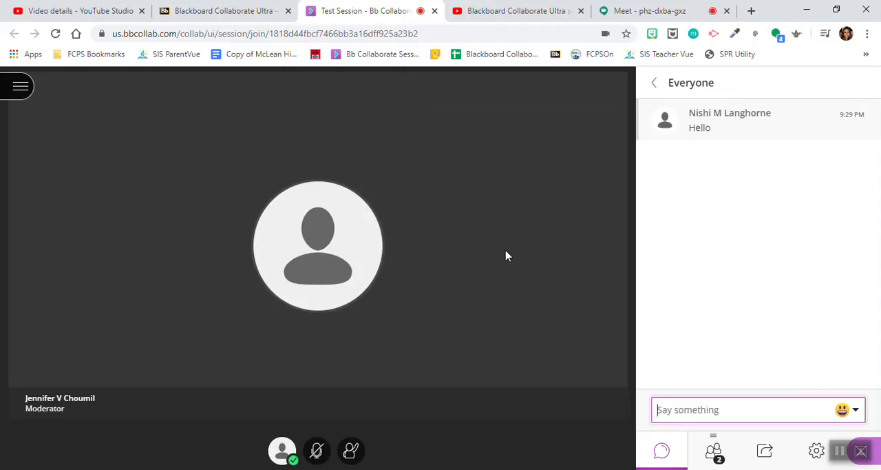